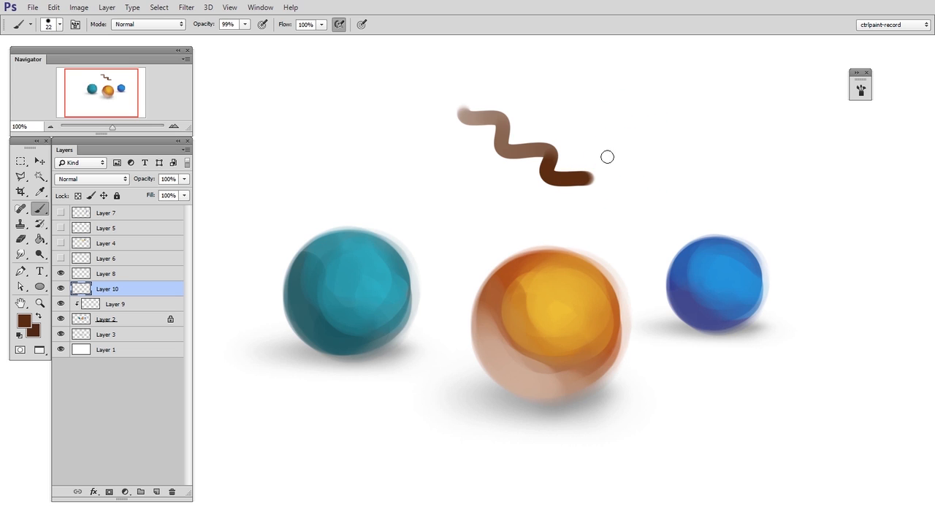
Step: Erase the brown squiggle stroke above the three spheres with the Eraser
{"action": "left_click_drag", "start_coordinate": [621, 95], "coordinate": [694, 157]}
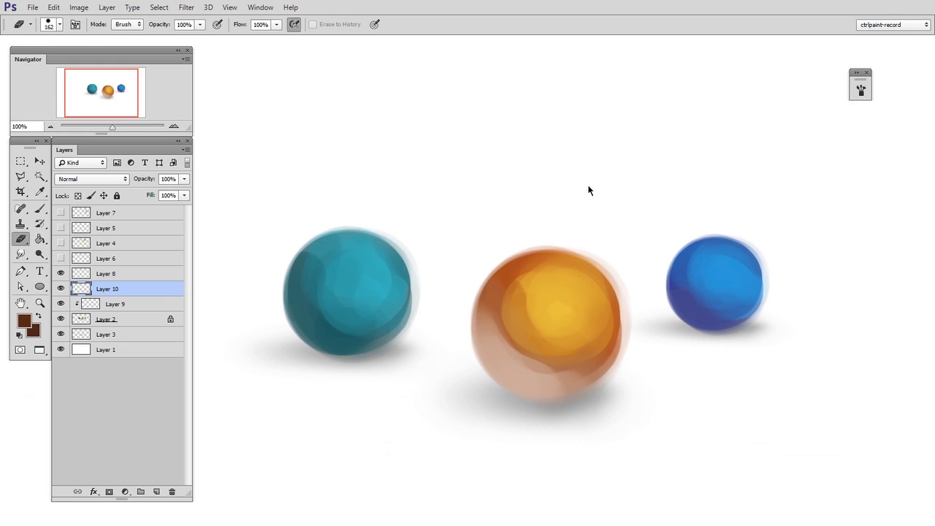
{"action": "mouse_move", "coordinate": [590, 190]}
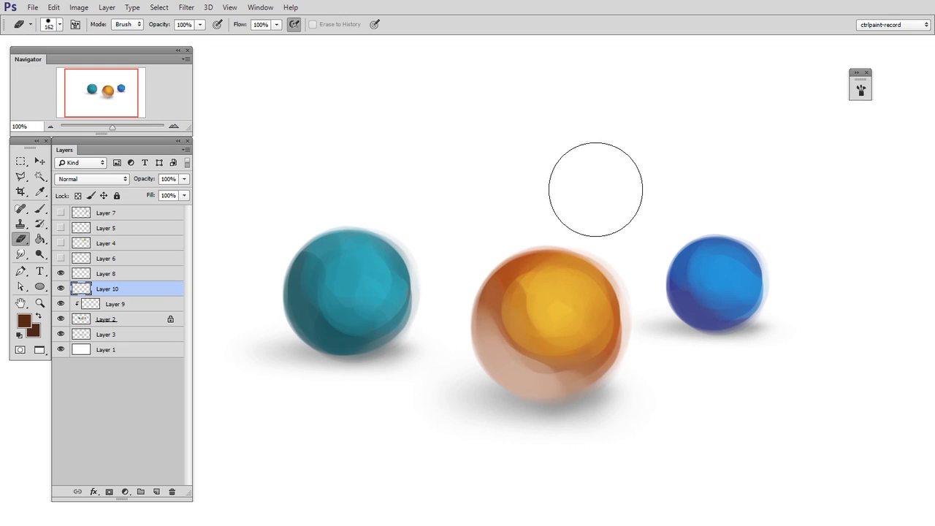
Step: Enlarge the round brush to about 62 px and clear the wavy test stroke
{"action": "left_click_drag", "start_coordinate": [460, 114], "coordinate": [592, 179]}
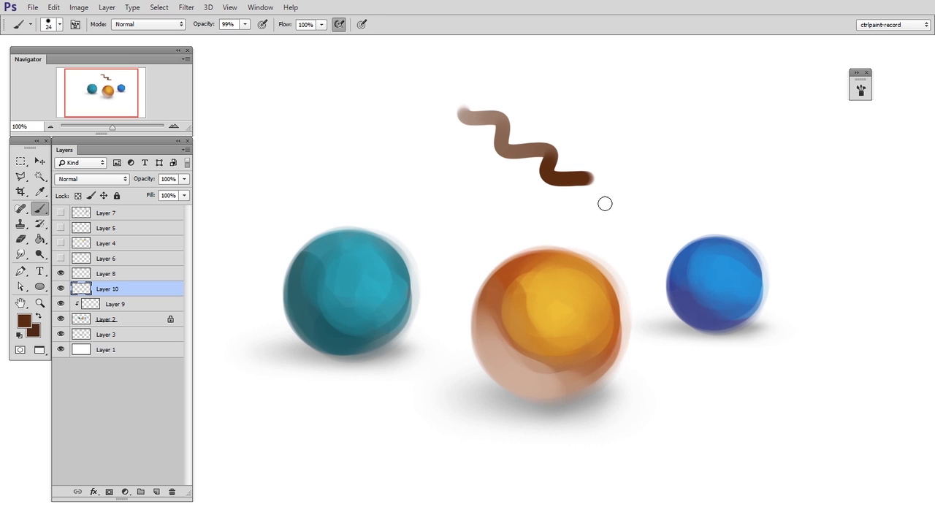
{"action": "mouse_move", "coordinate": [613, 170]}
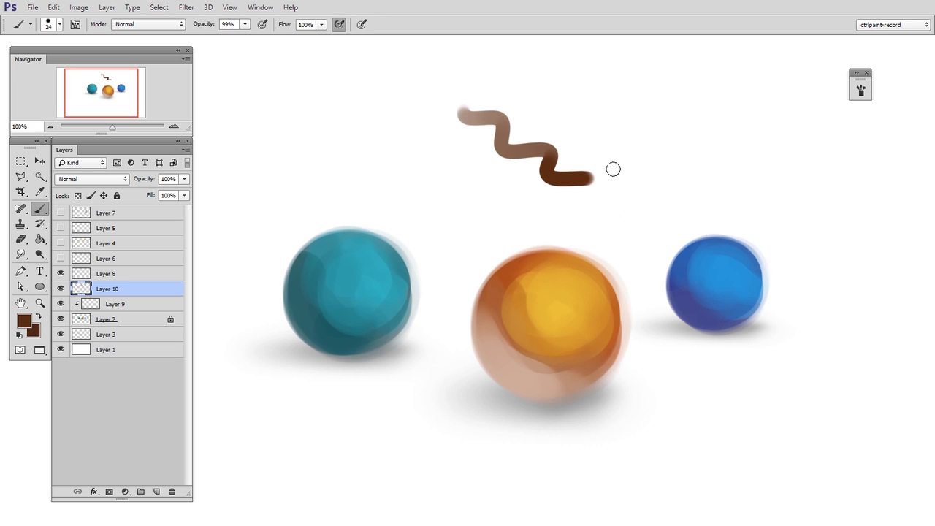
{"action": "mouse_move", "coordinate": [606, 144]}
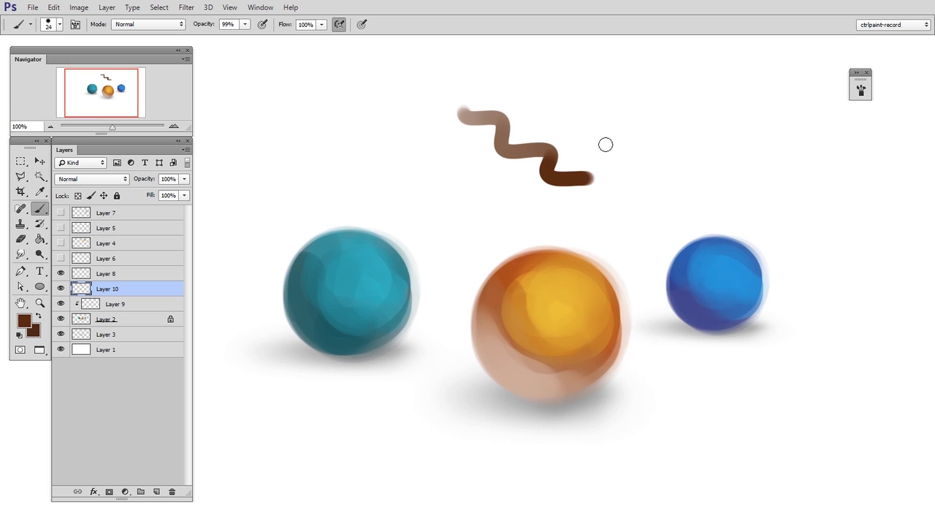
{"action": "mouse_move", "coordinate": [613, 152]}
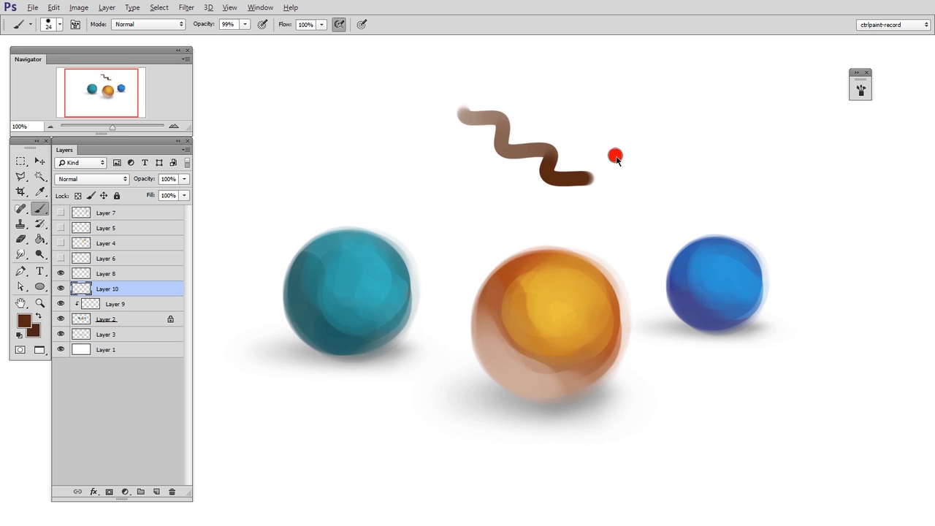
{"action": "left_click", "coordinate": [616, 156]}
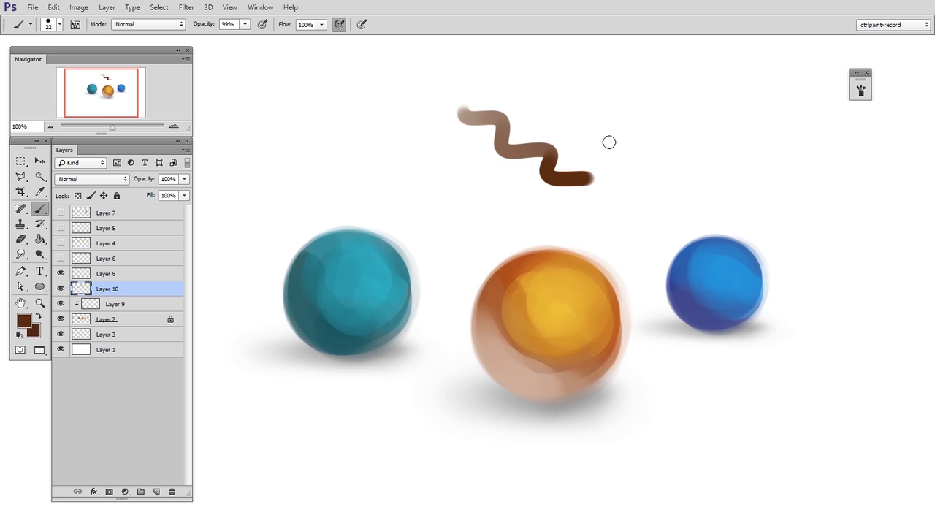
{"action": "left_click_drag", "start_coordinate": [603, 91], "coordinate": [712, 168]}
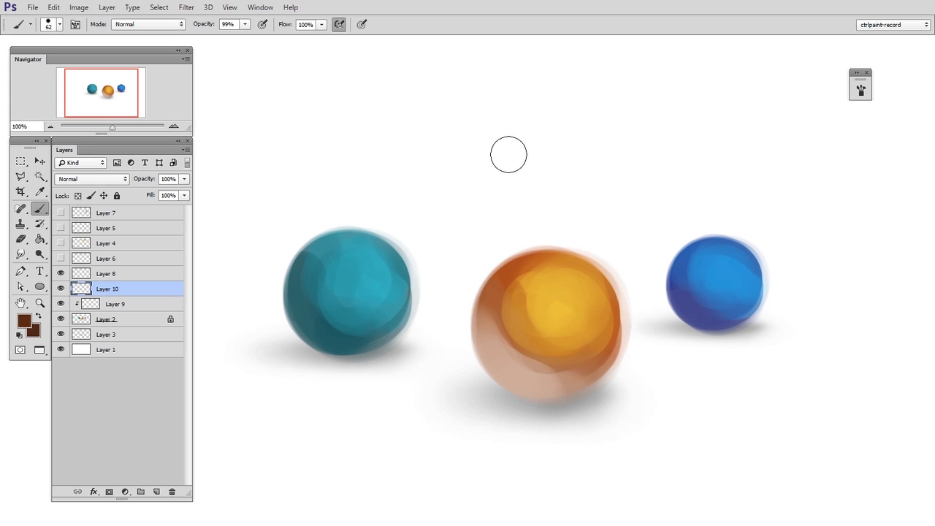
Step: Paint a dark brown blob above the orange sphere and soften its edges
{"action": "left_click", "coordinate": [509, 155]}
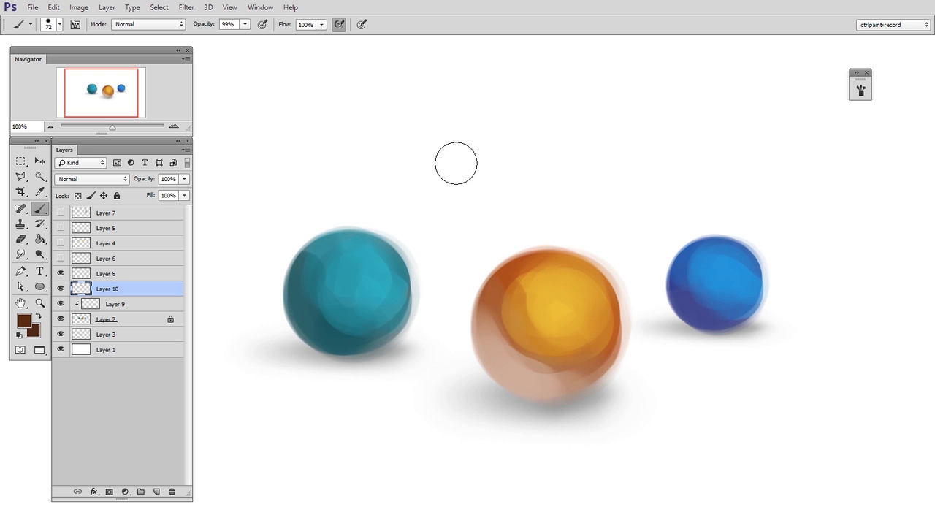
{"action": "left_click_drag", "start_coordinate": [457, 164], "coordinate": [511, 158]}
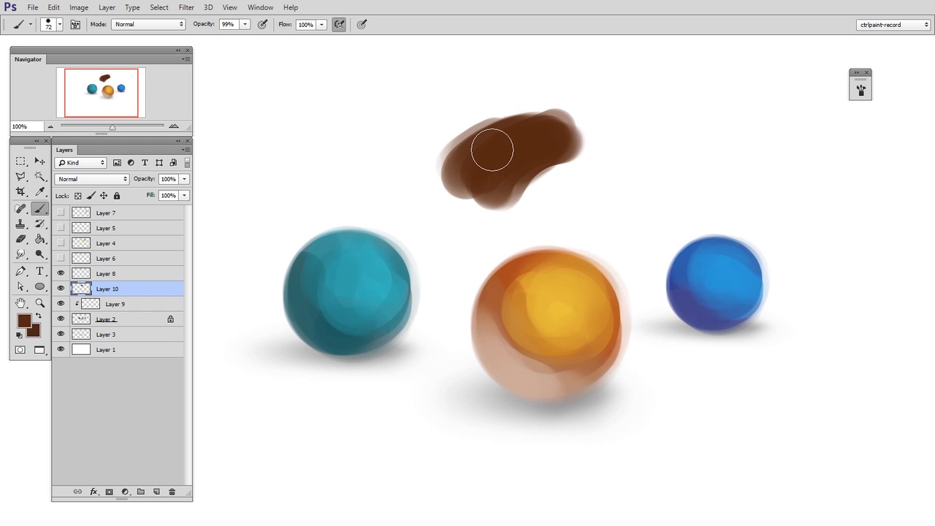
{"action": "left_click", "coordinate": [486, 160]}
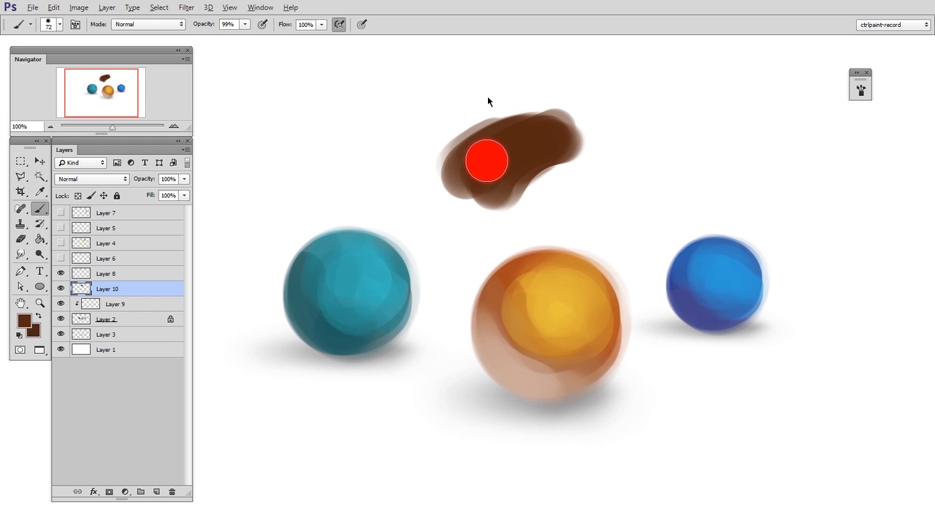
{"action": "left_click_drag", "start_coordinate": [486, 161], "coordinate": [483, 130]}
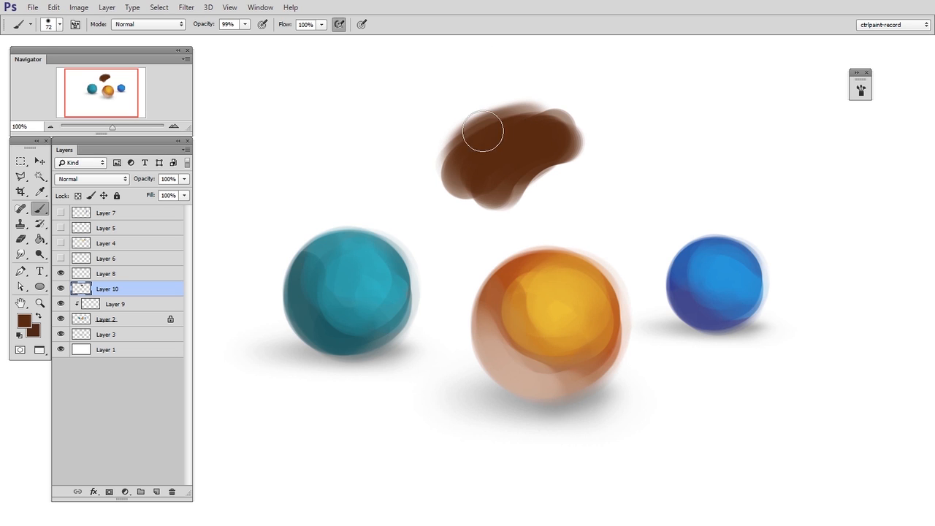
{"action": "left_click_drag", "start_coordinate": [482, 130], "coordinate": [511, 119]}
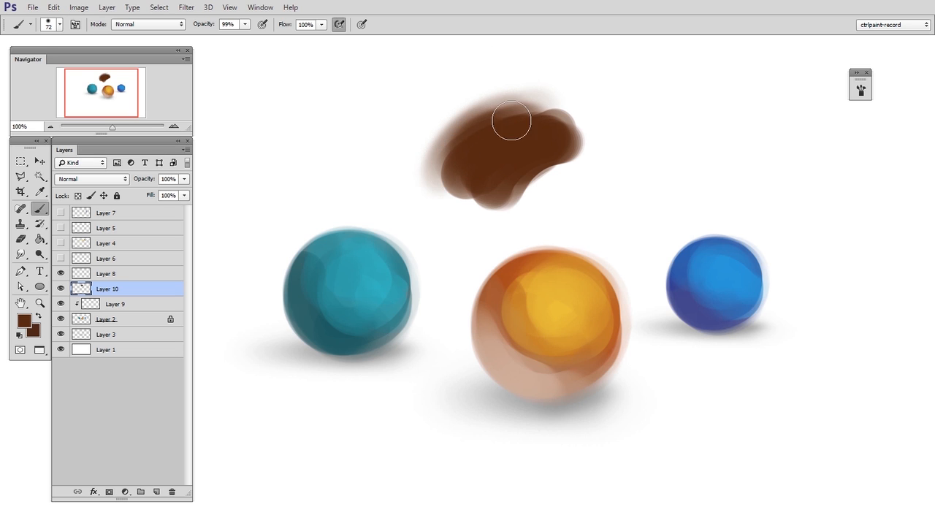
{"action": "left_click_drag", "start_coordinate": [512, 121], "coordinate": [523, 125]}
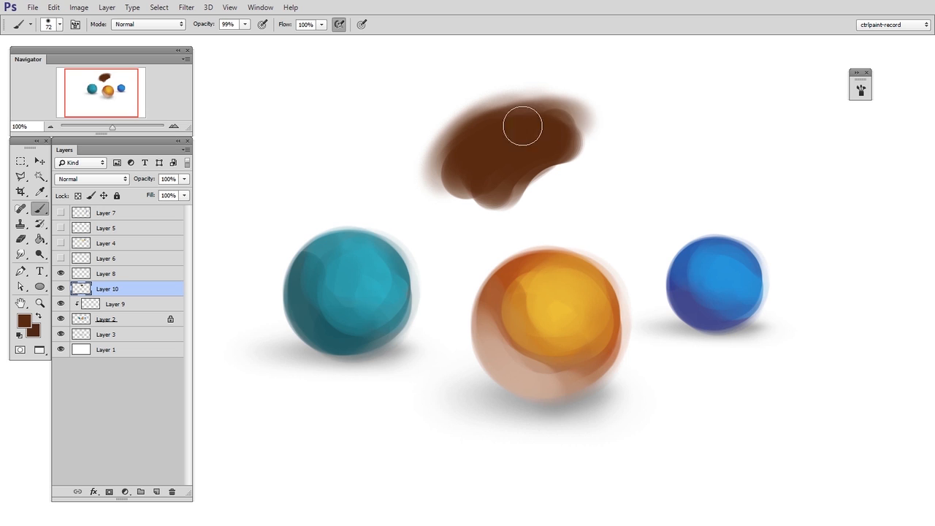
{"action": "left_click_drag", "start_coordinate": [523, 125], "coordinate": [566, 150]}
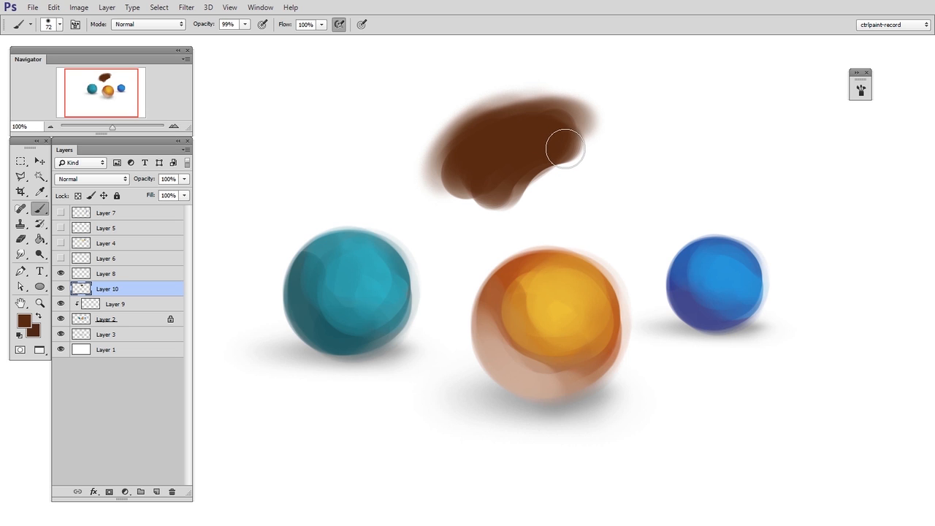
Step: Paint smaller, harder brown dabs right of the blob and above the blue sphere
{"action": "left_click", "coordinate": [649, 121]}
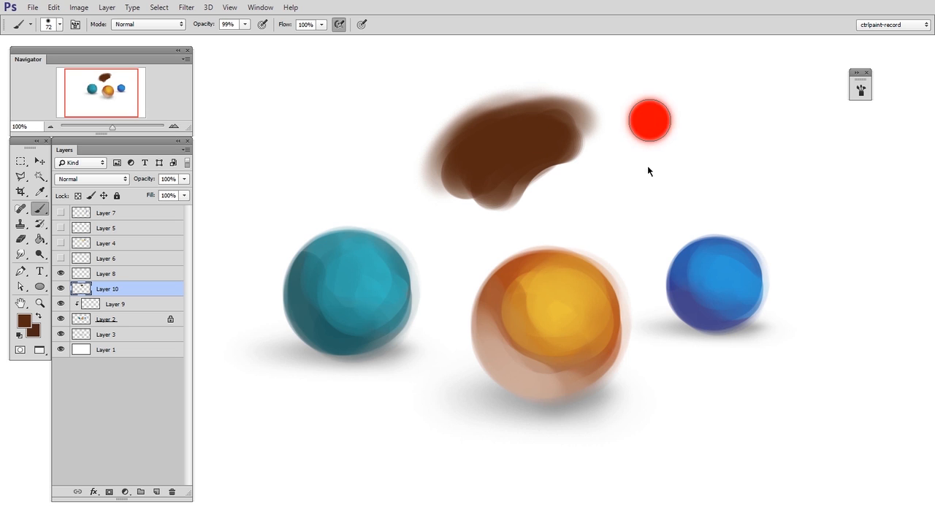
{"action": "left_click_drag", "start_coordinate": [649, 120], "coordinate": [610, 175]}
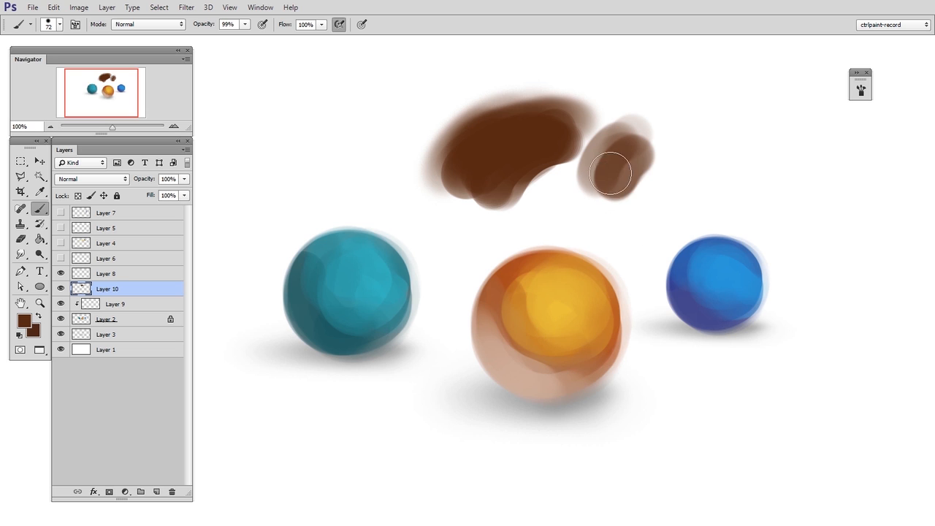
{"action": "left_click_drag", "start_coordinate": [629, 176], "coordinate": [752, 209]}
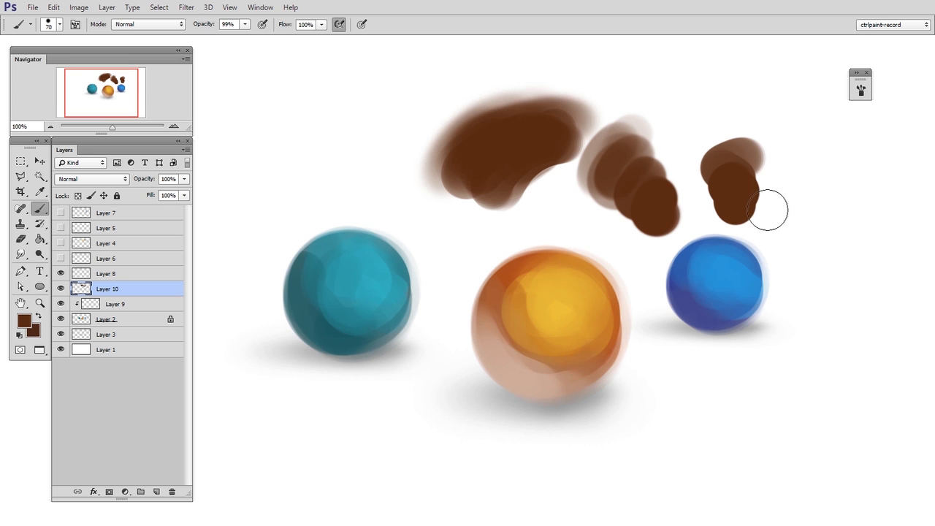
{"action": "left_click", "coordinate": [748, 136]}
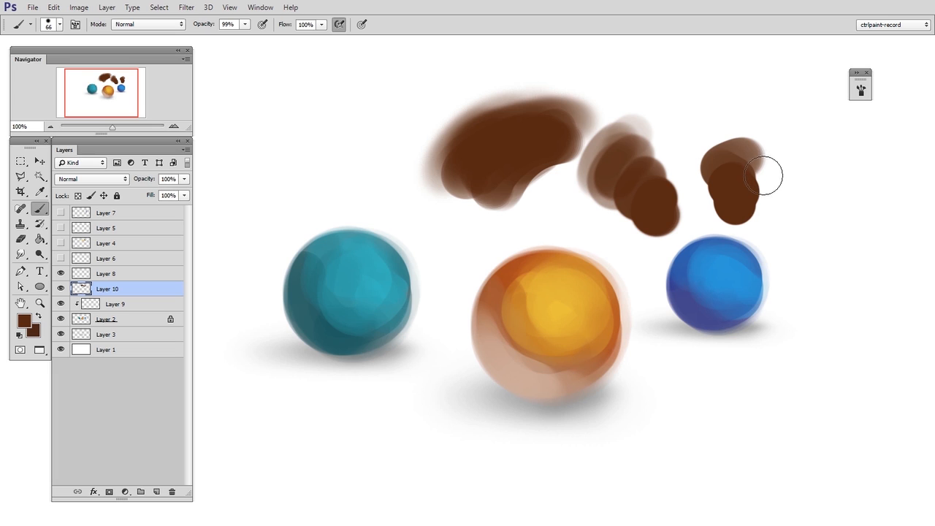
{"action": "mouse_move", "coordinate": [768, 183]}
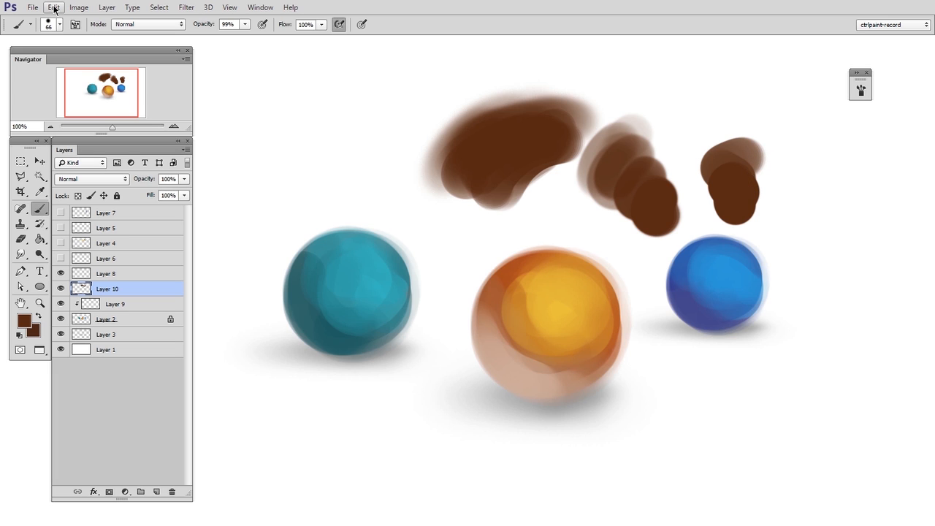
Step: In General preferences, uncheck 'Vary Round Brush Hardness based on HUD vertical movement'
{"action": "left_click", "coordinate": [53, 8]}
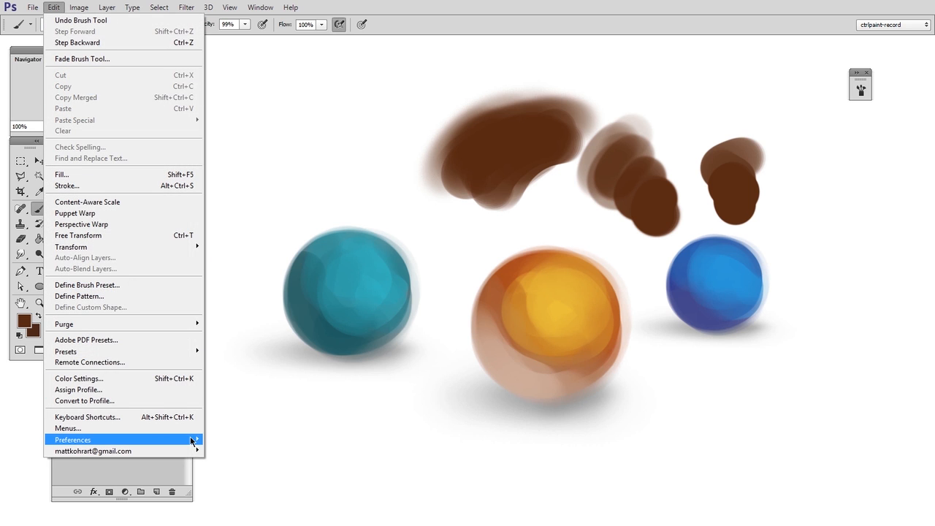
{"action": "left_click", "coordinate": [72, 439]}
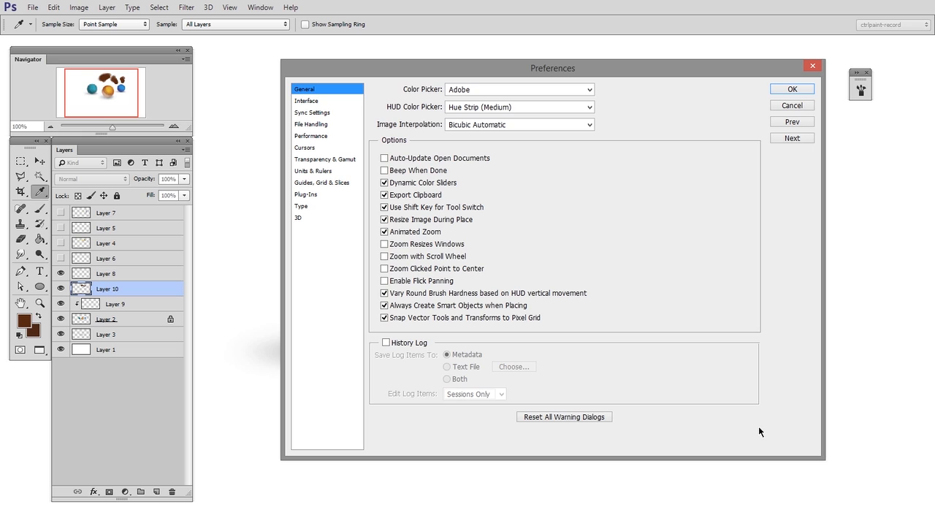
{"action": "left_click", "coordinate": [383, 293]}
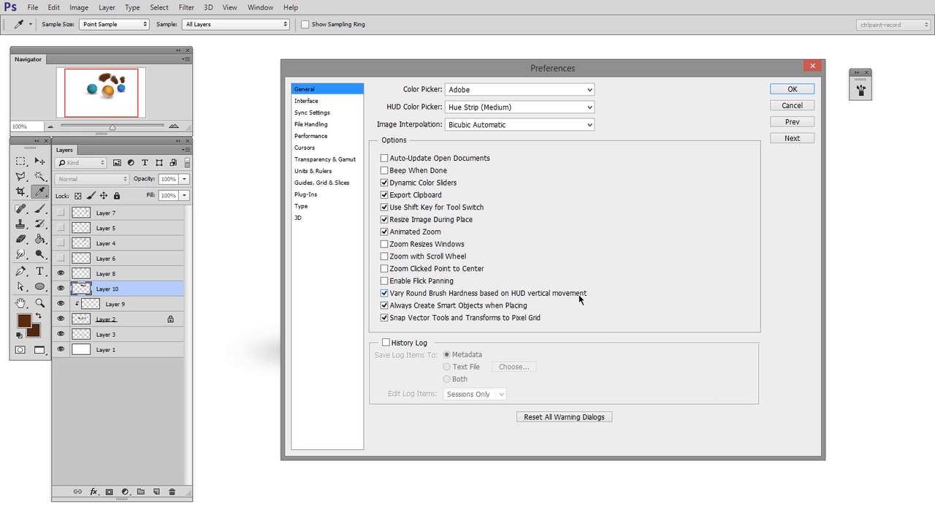
{"action": "mouse_move", "coordinate": [580, 300]}
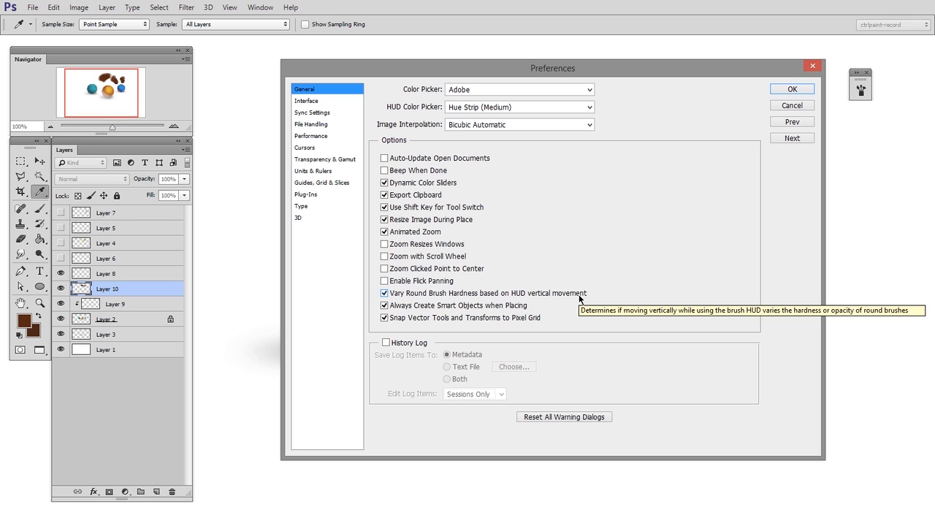
{"action": "mouse_move", "coordinate": [581, 300]}
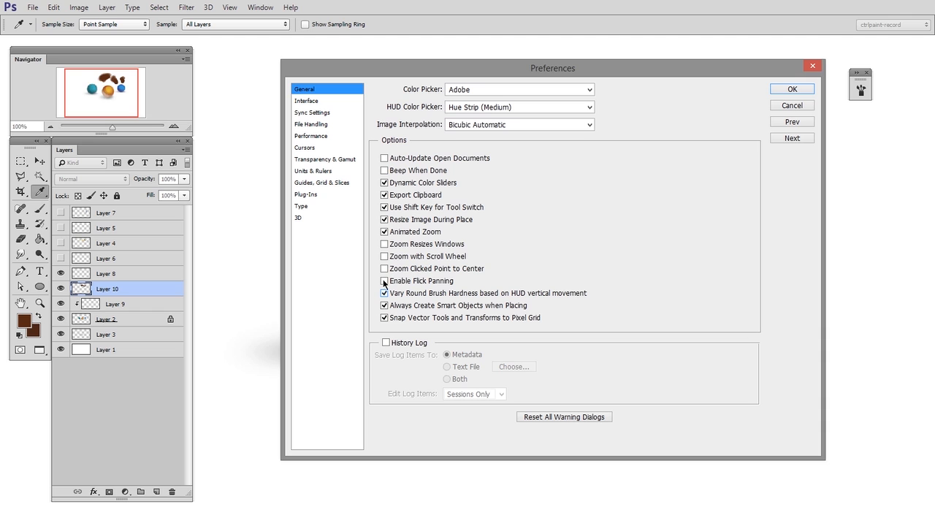
{"action": "left_click", "coordinate": [792, 89]}
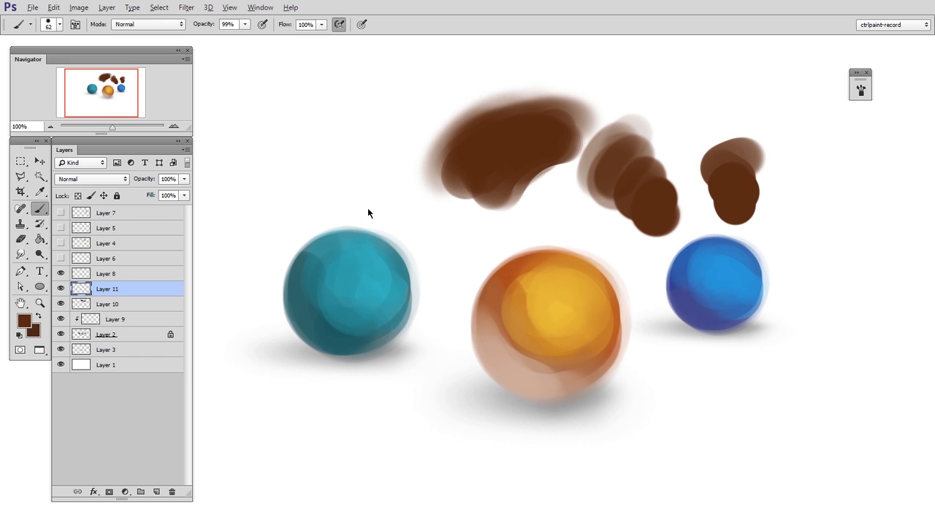
Step: On a new layer, paint larger, more opaque brown strokes above the teal sphere
{"action": "left_click", "coordinate": [368, 209]}
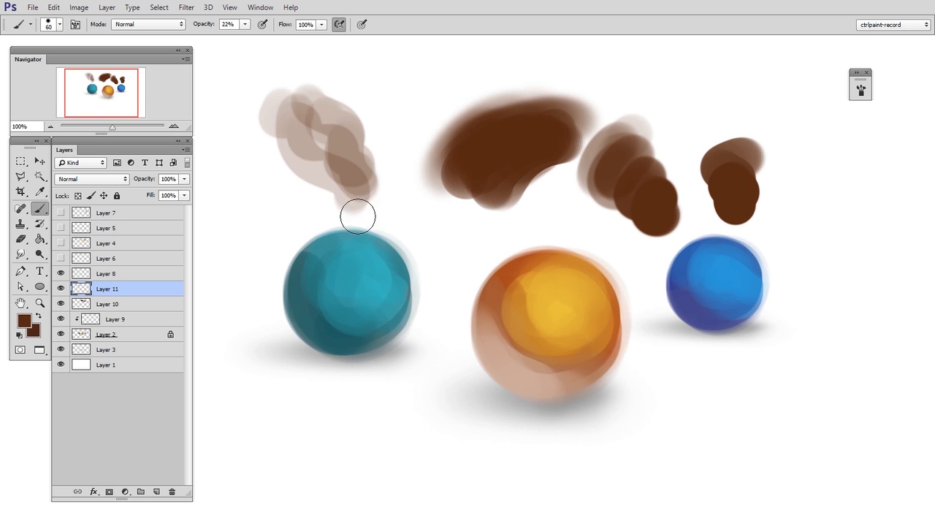
{"action": "mouse_move", "coordinate": [403, 234]}
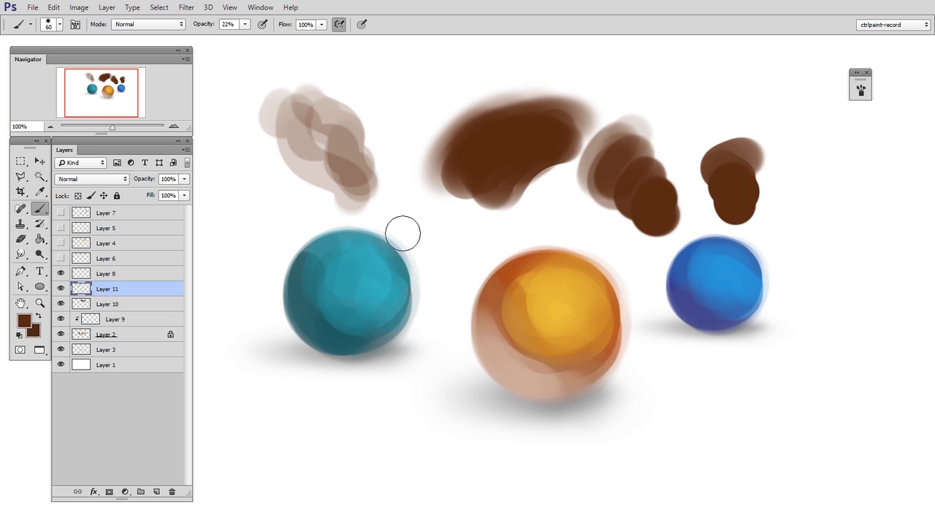
{"action": "mouse_move", "coordinate": [408, 239]}
{"action": "type", "text": "49"}
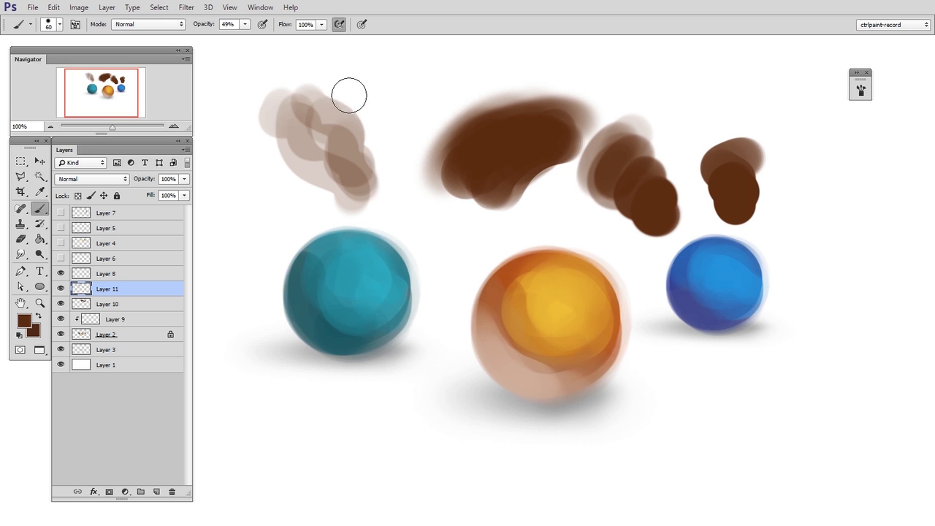
{"action": "left_click_drag", "start_coordinate": [349, 95], "coordinate": [415, 212]}
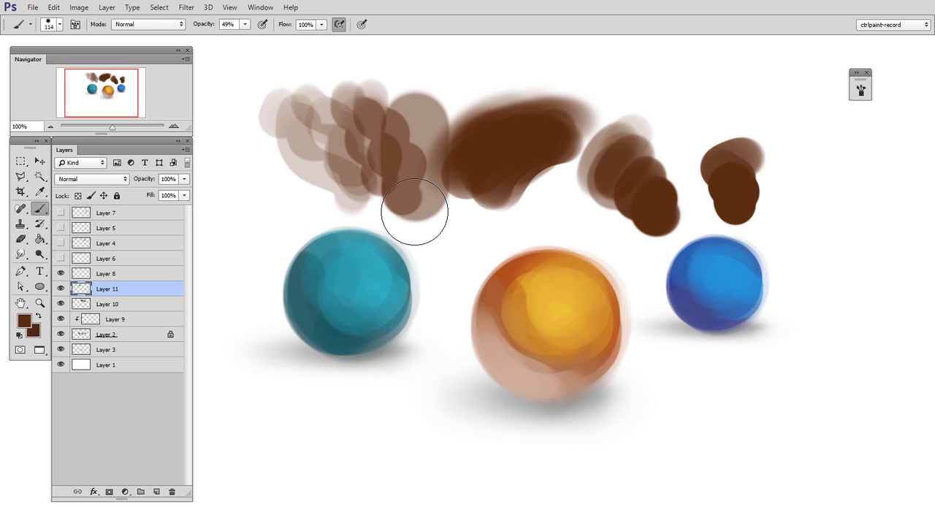